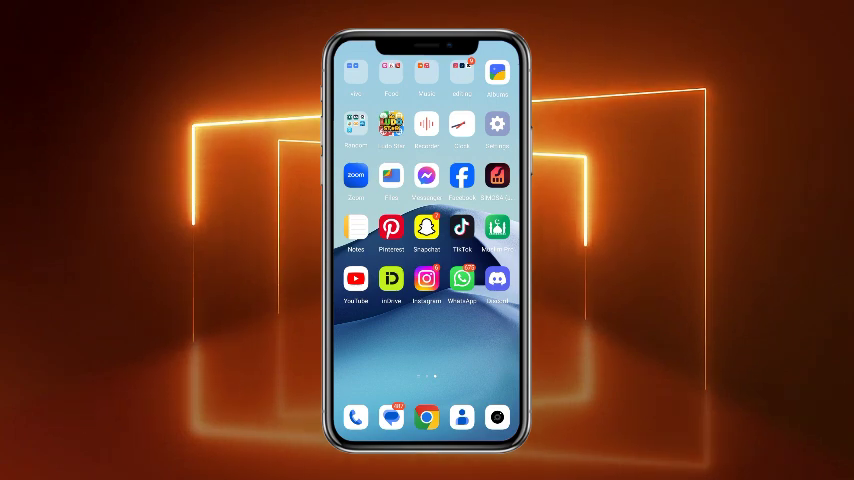
Launch Snapchat from the home screen icon and land on its camera screen
{"action": "left_click", "coordinate": [426, 227]}
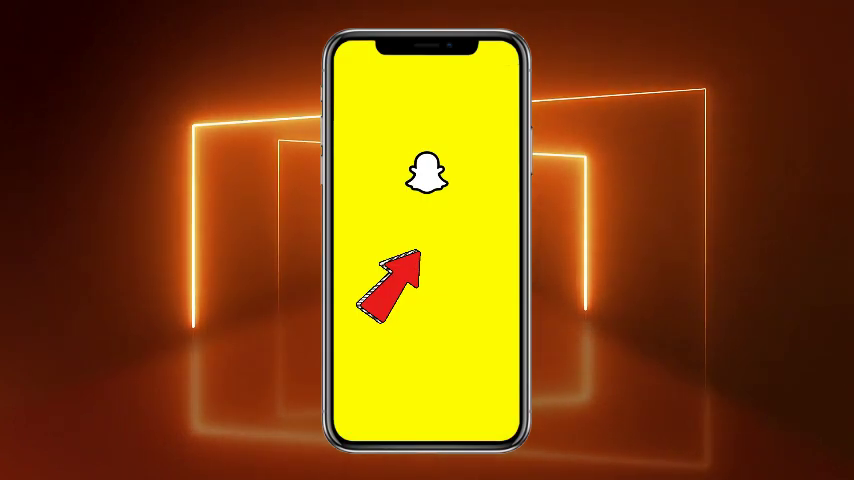
{"action": "left_click", "coordinate": [427, 240]}
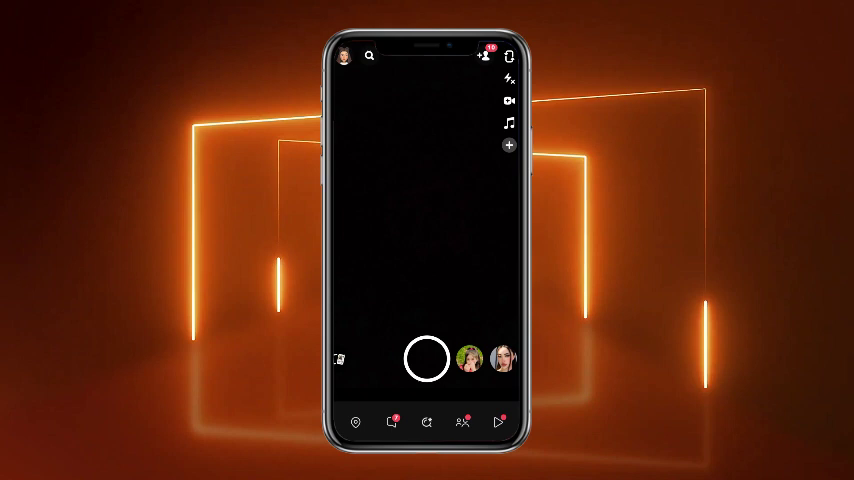